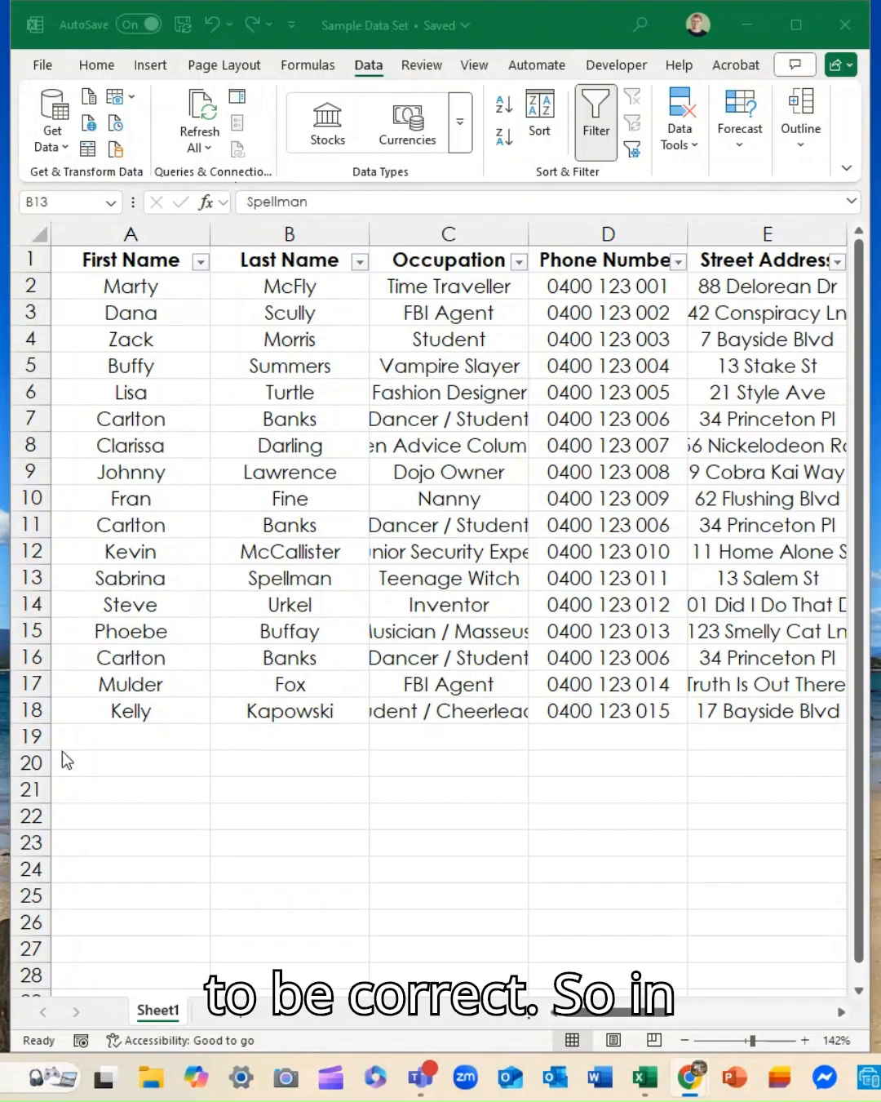
pyautogui.moveTo(145, 376)
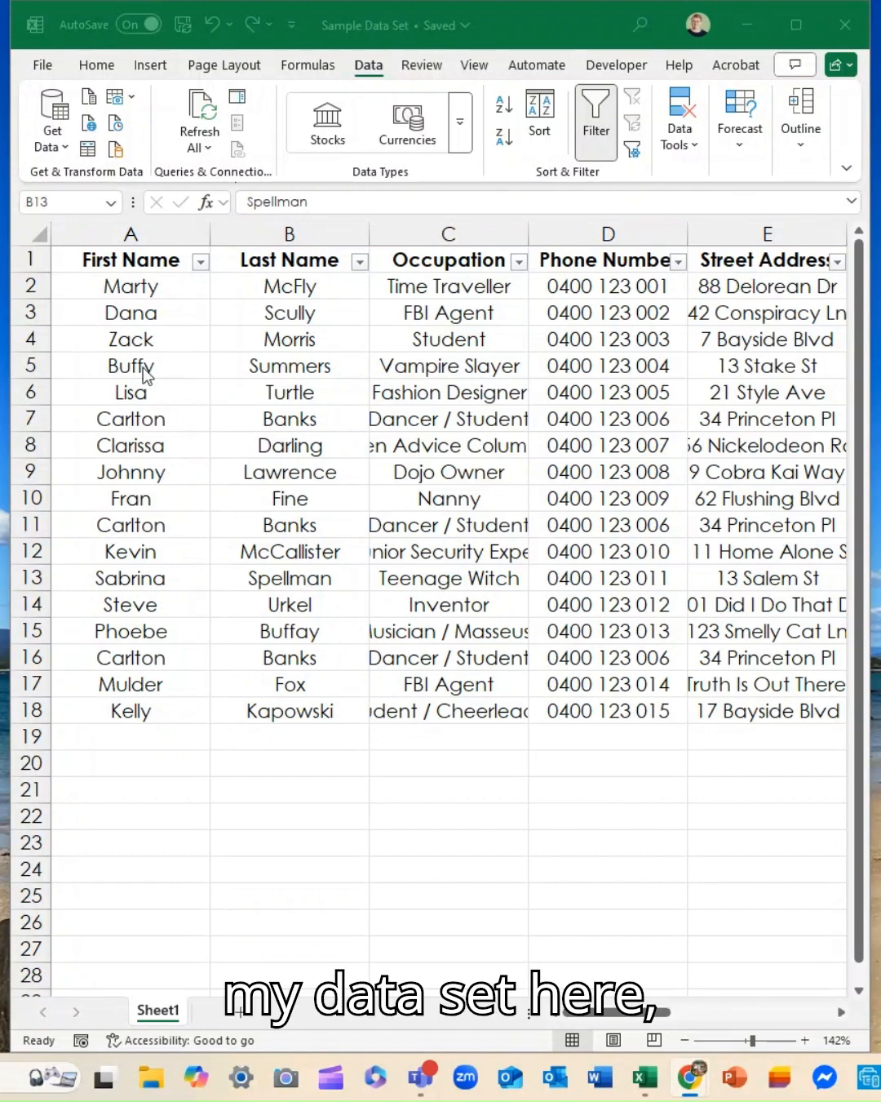
# Point out the original and repeated Carlton Banks records and select a cell inside the table
pyautogui.click(289, 577)
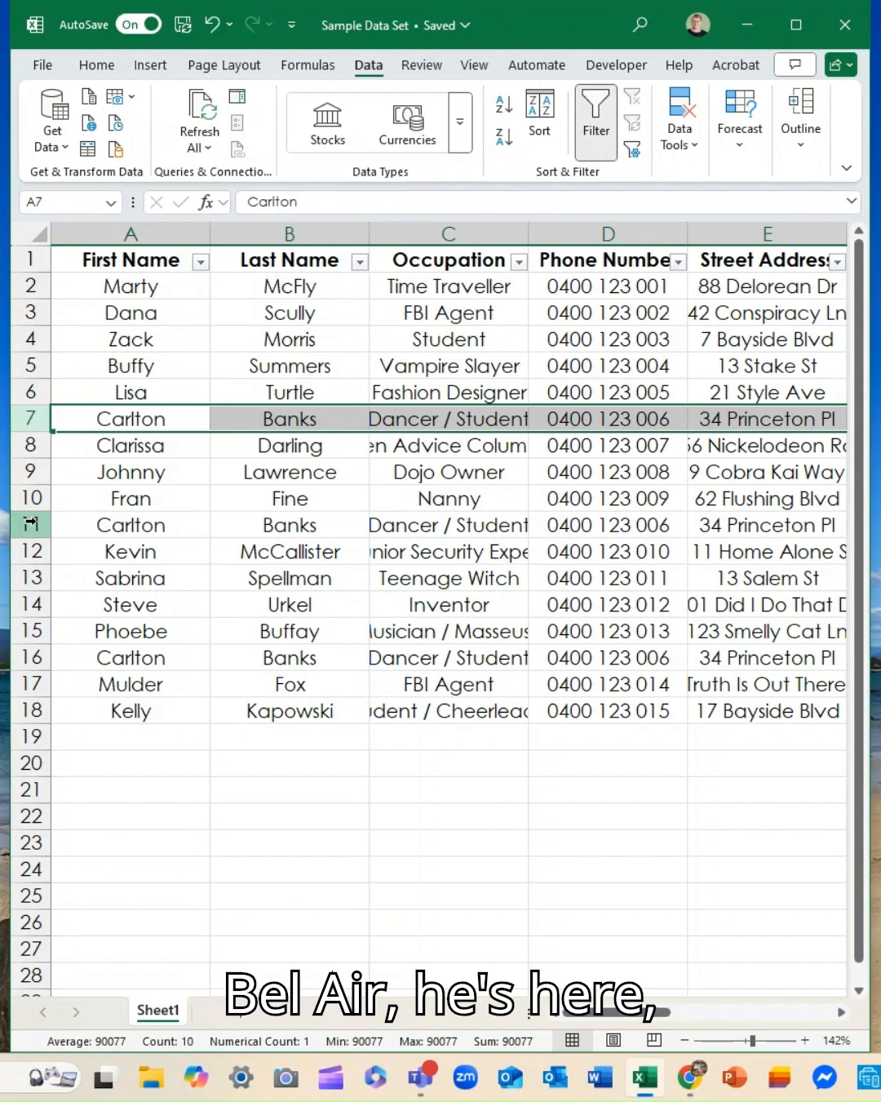
pyautogui.click(130, 524)
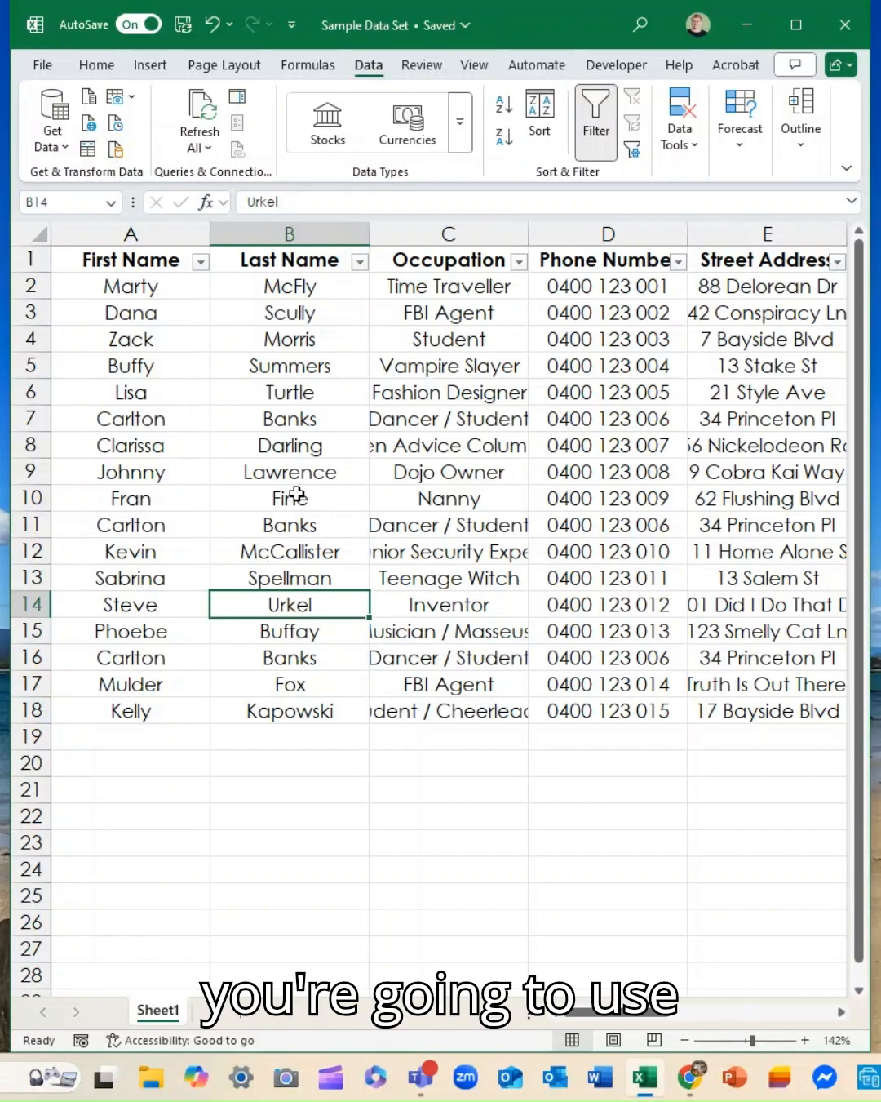
pyautogui.click(447, 445)
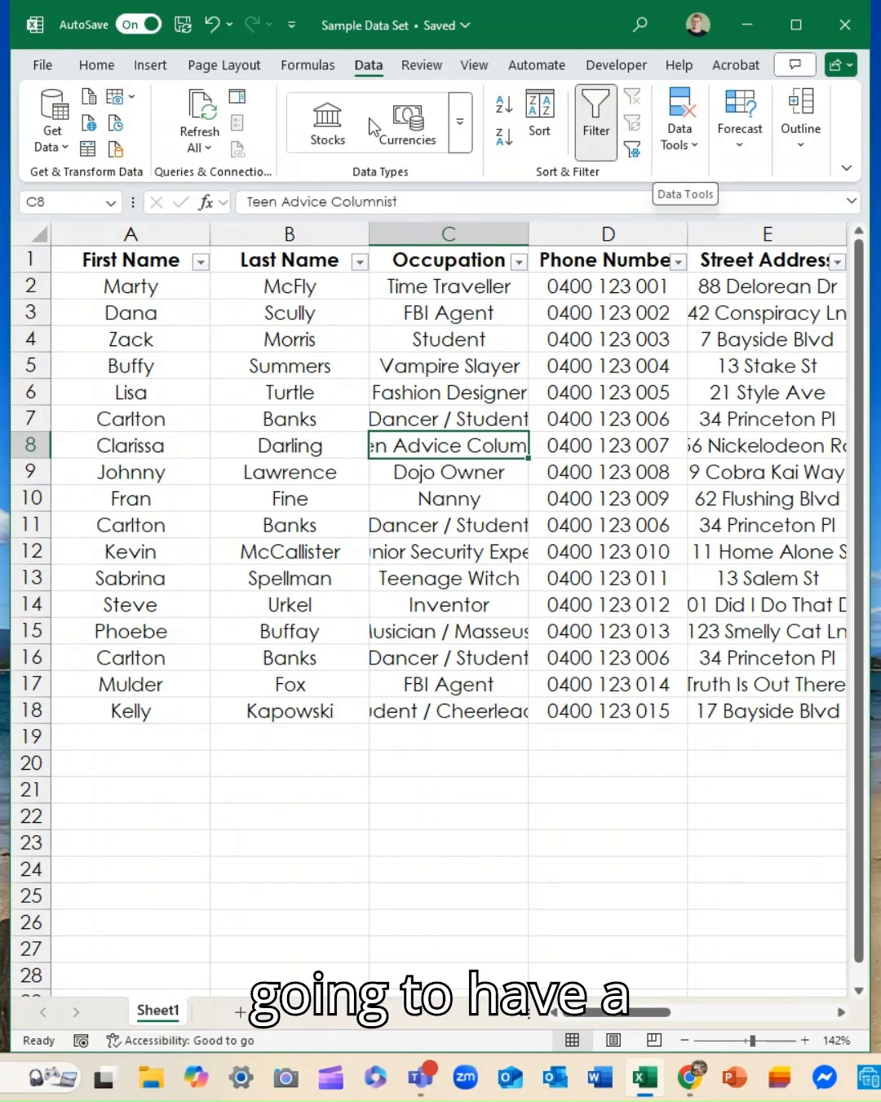
# Reach the Remove Duplicates dialog from the Data Tools group on the Data ribbon
pyautogui.click(679, 118)
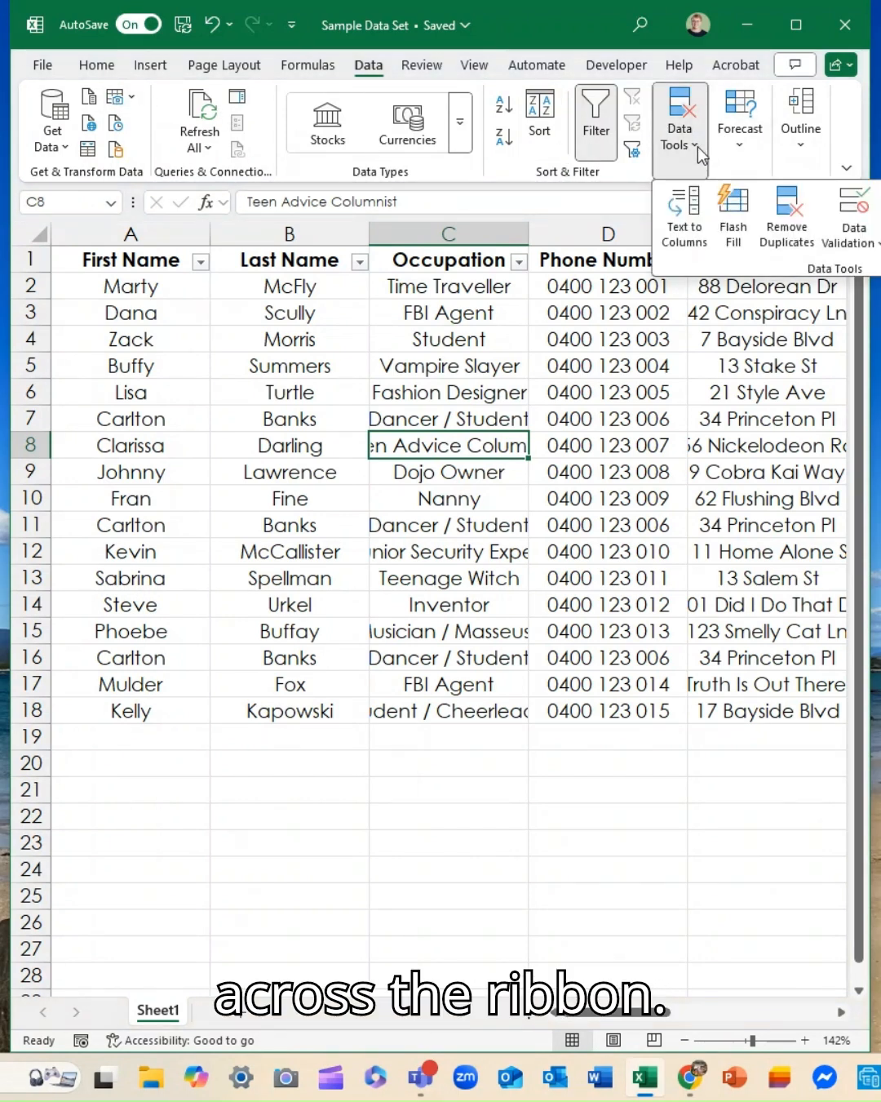
pyautogui.moveTo(786, 216)
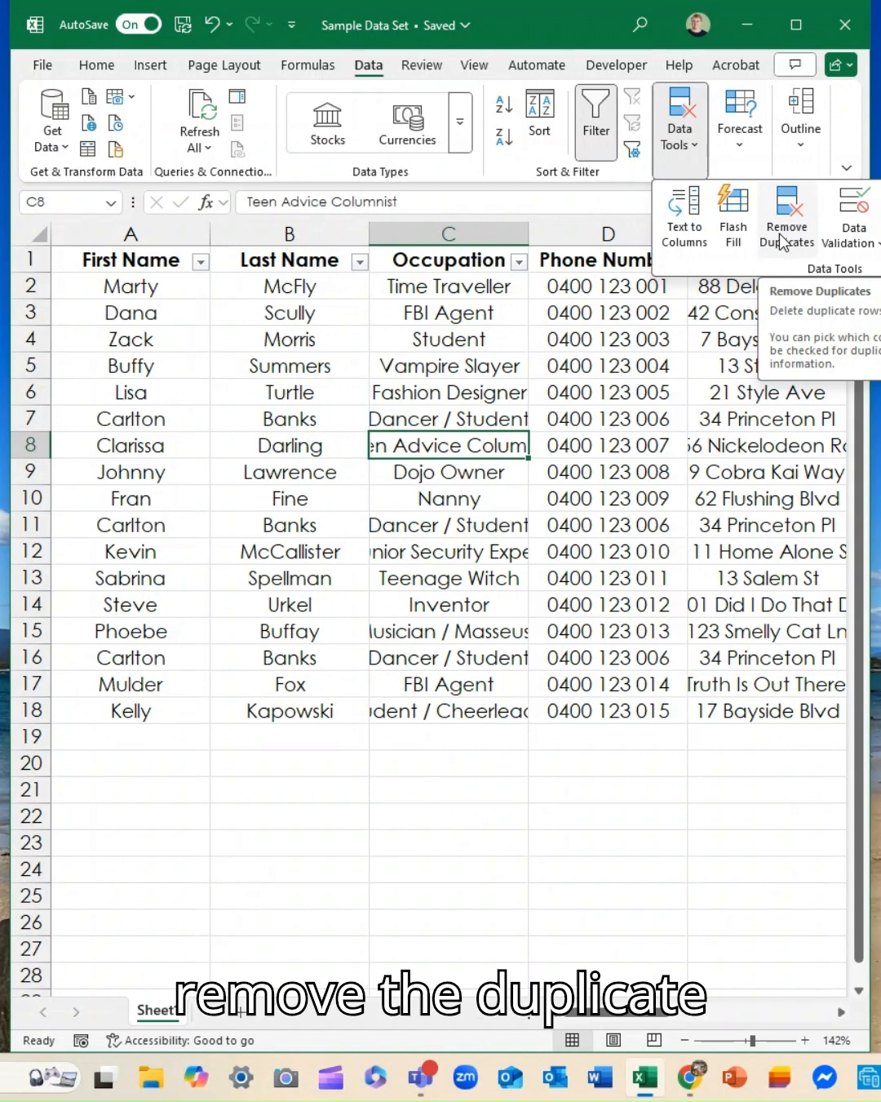
pyautogui.click(786, 215)
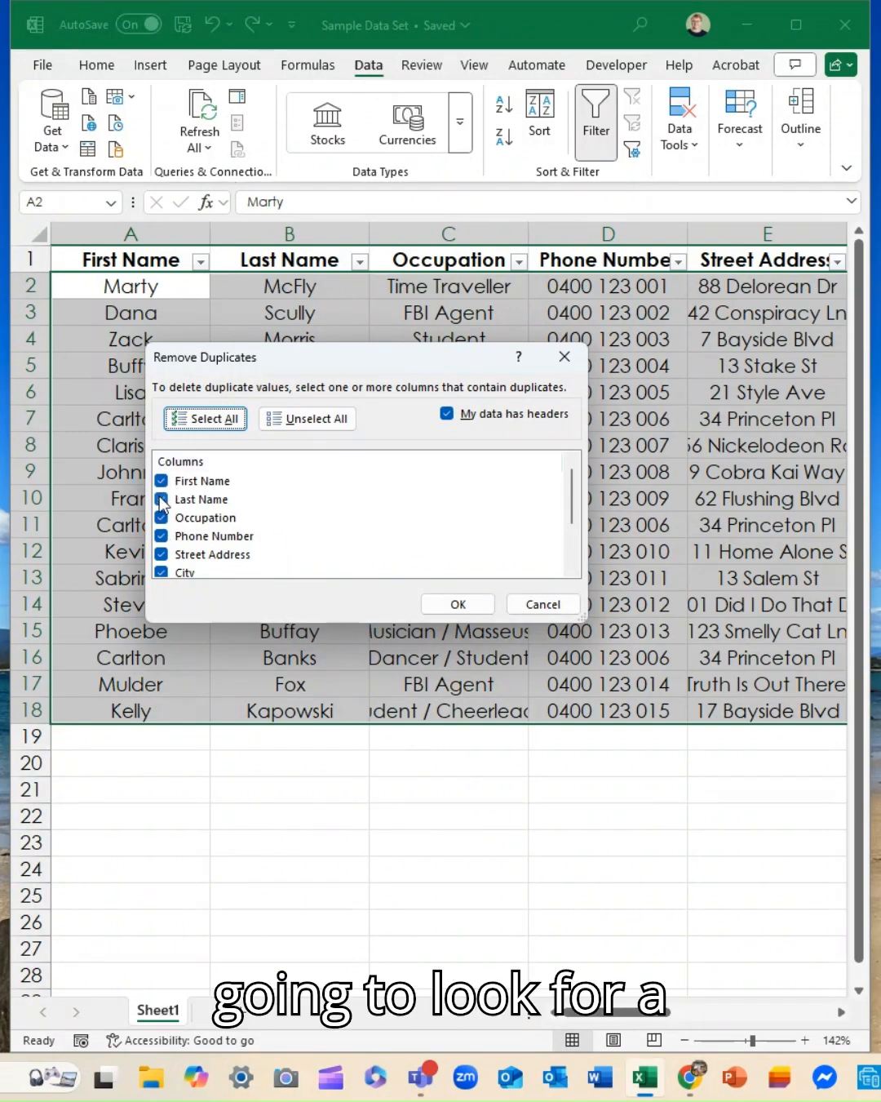
# Clear Phone Number, Street Address and the remaining extra columns so only First Name, Last Name and Occupation are compared
pyautogui.click(162, 536)
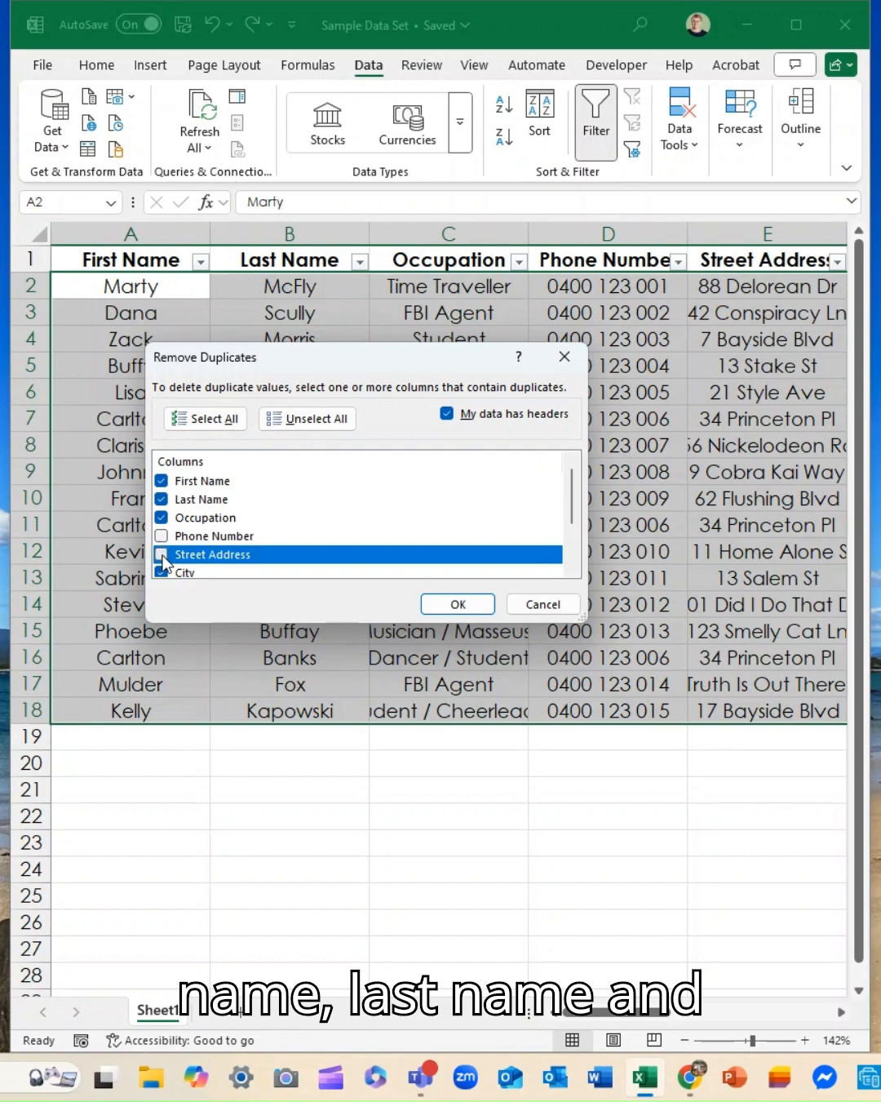
pyautogui.click(161, 554)
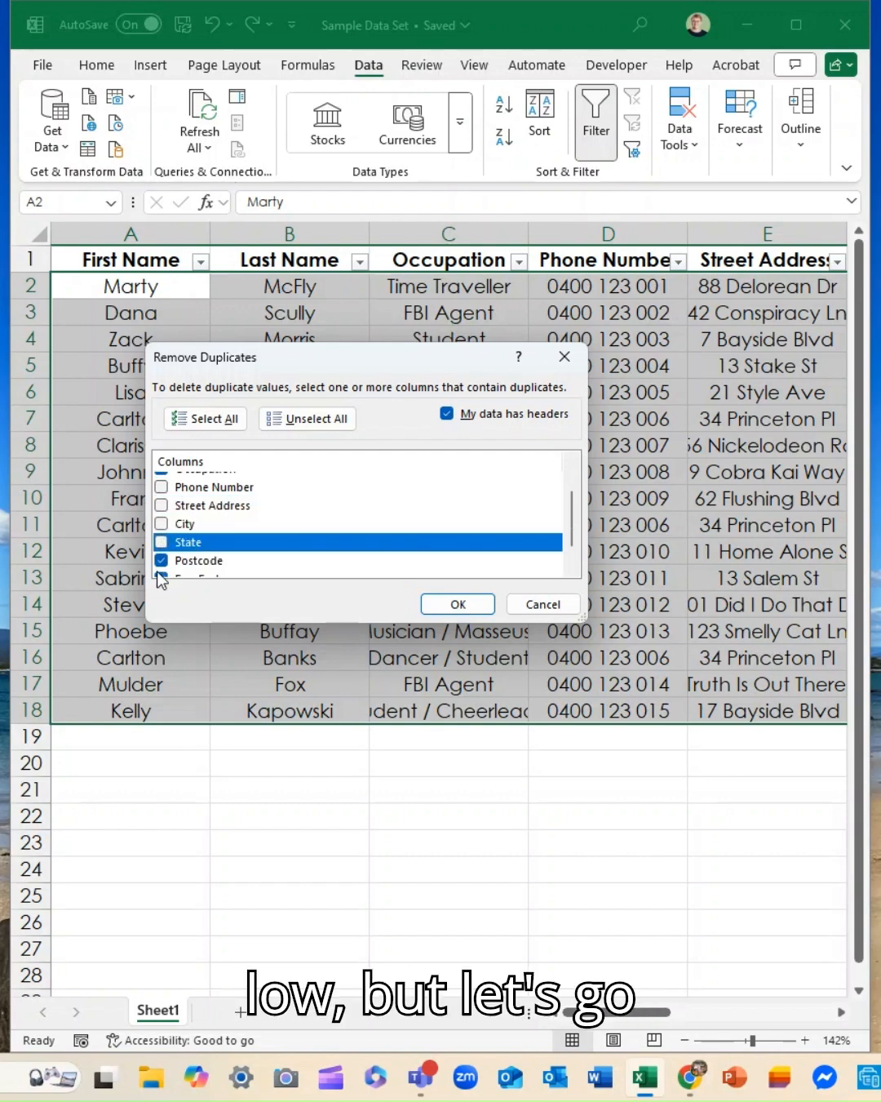
pyautogui.scroll(-3)
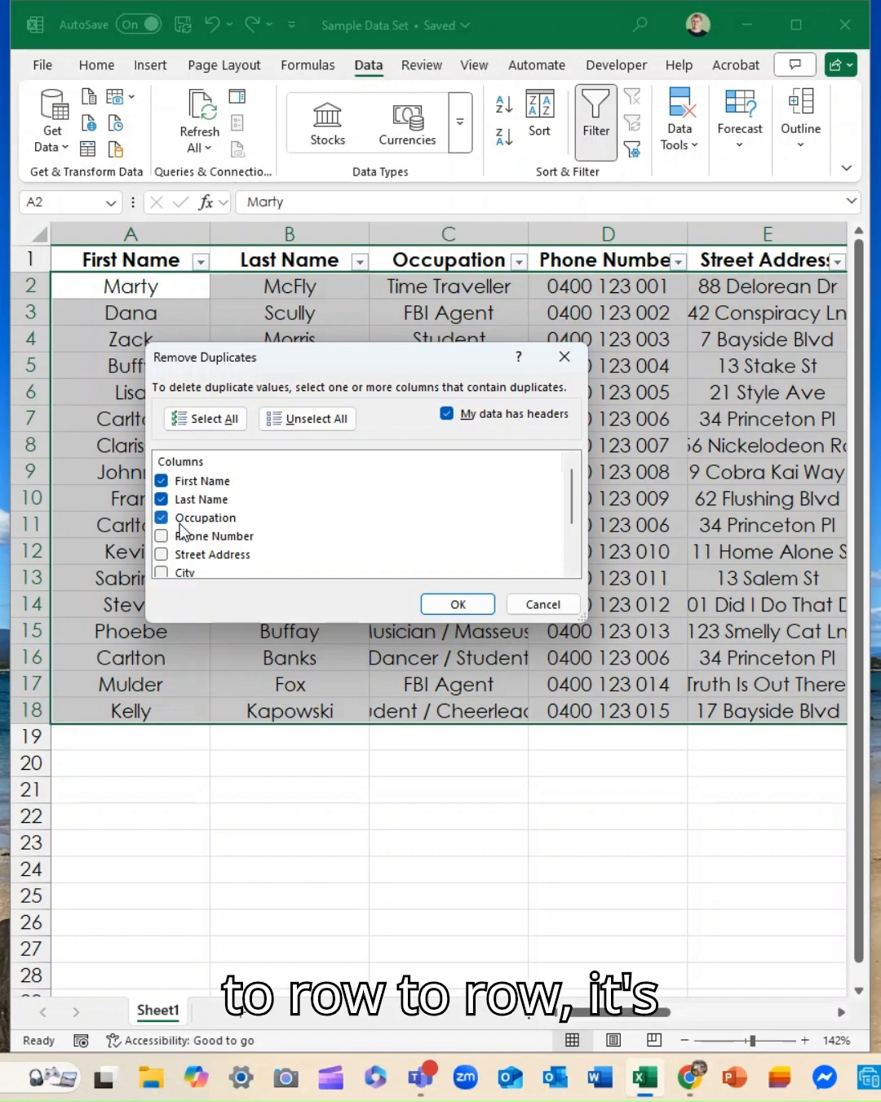
pyautogui.click(161, 535)
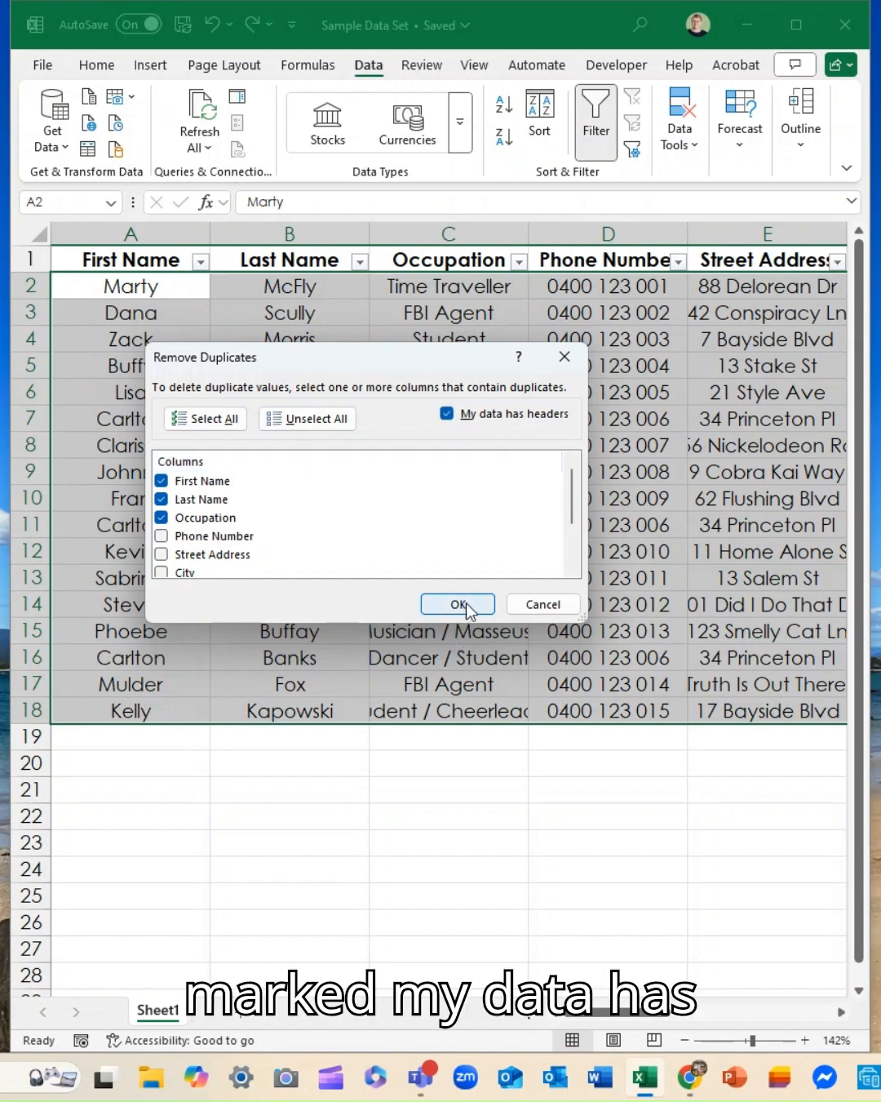
# Run the removal, deleting the two duplicate Carlton Banks rows, and acknowledge the 15-unique-records summary
pyautogui.click(457, 604)
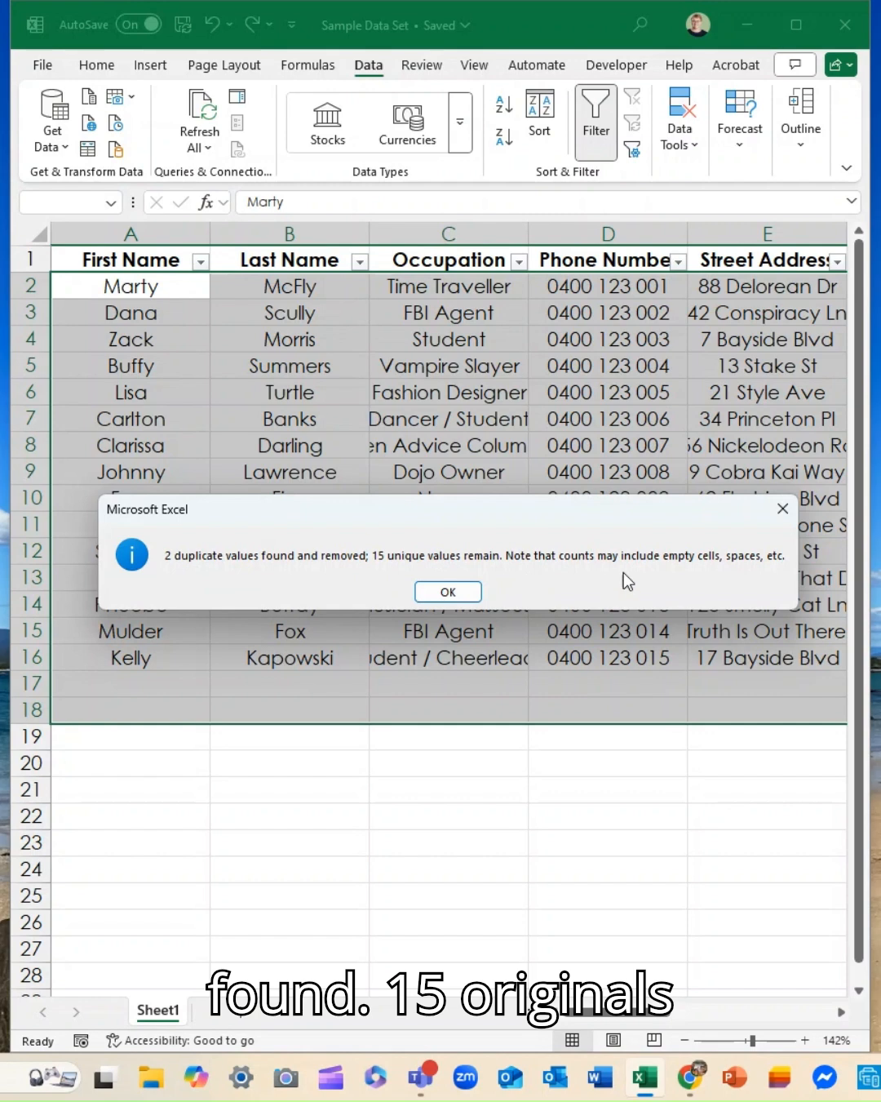
pyautogui.click(447, 591)
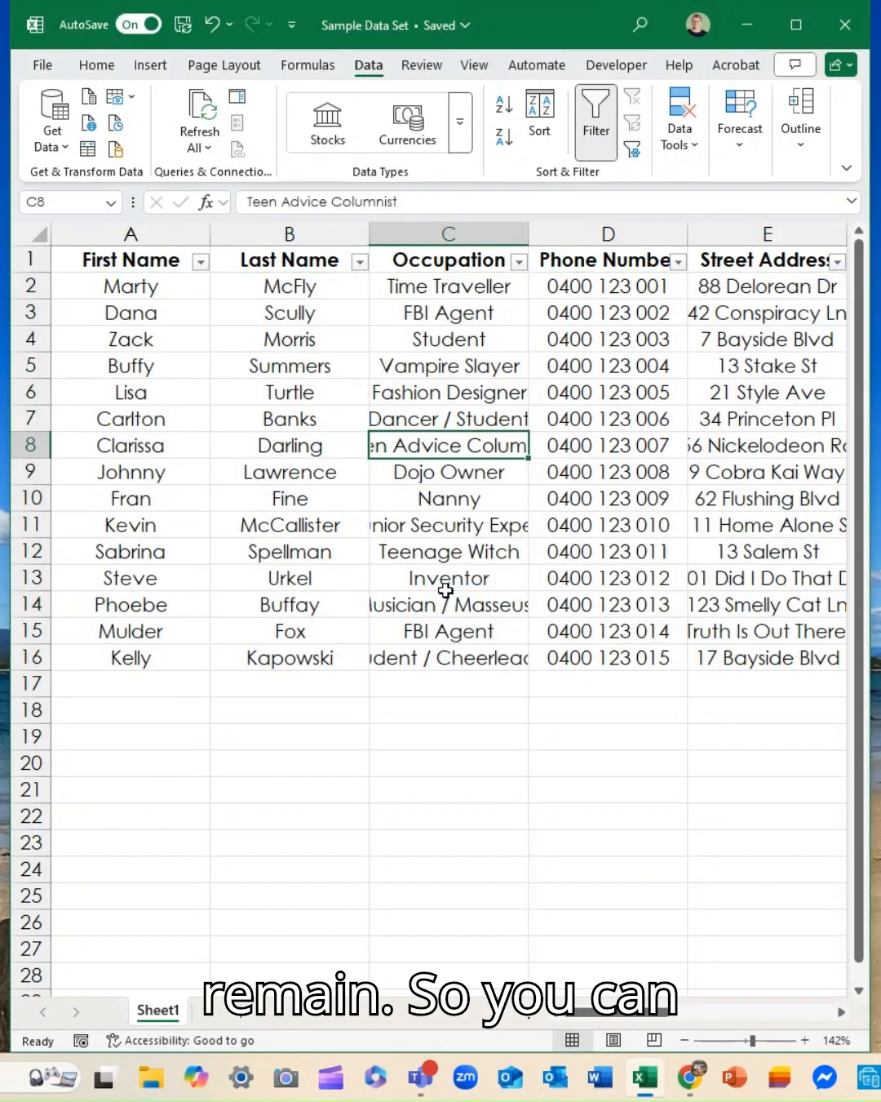
pyautogui.click(30, 418)
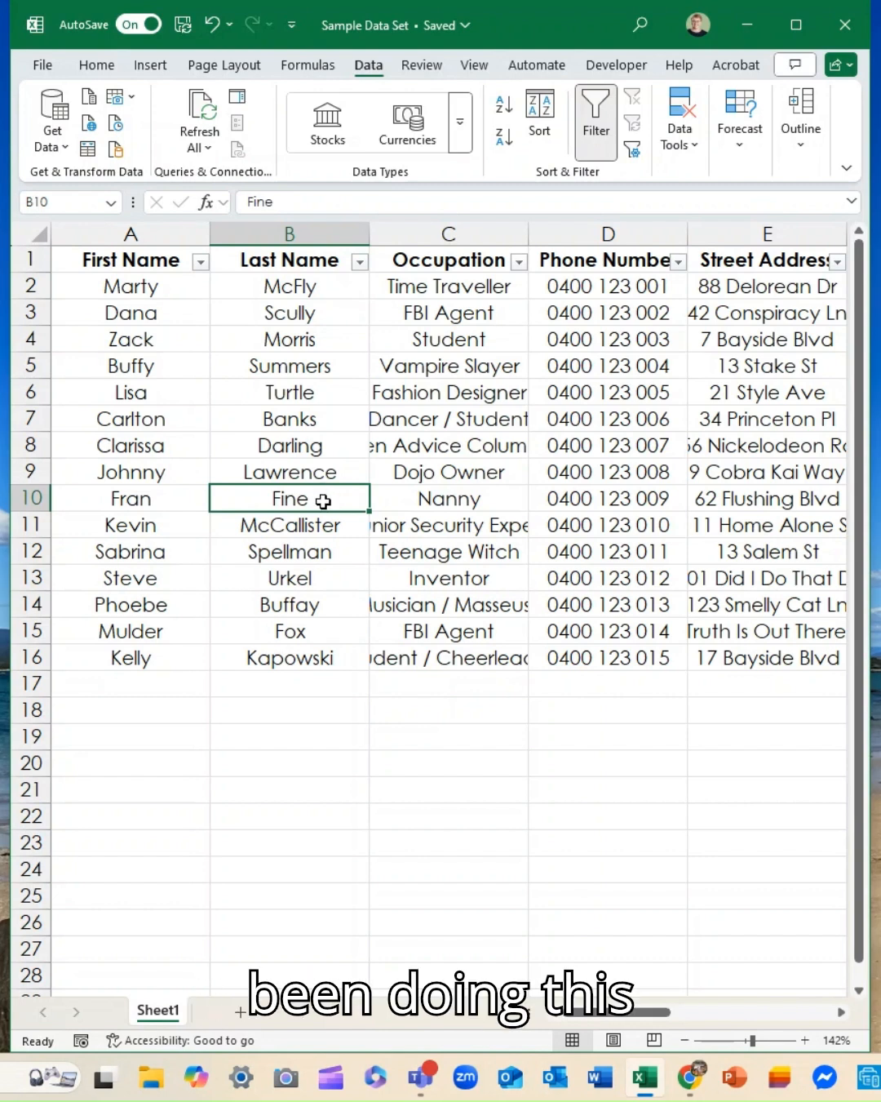
pyautogui.moveTo(316, 521)
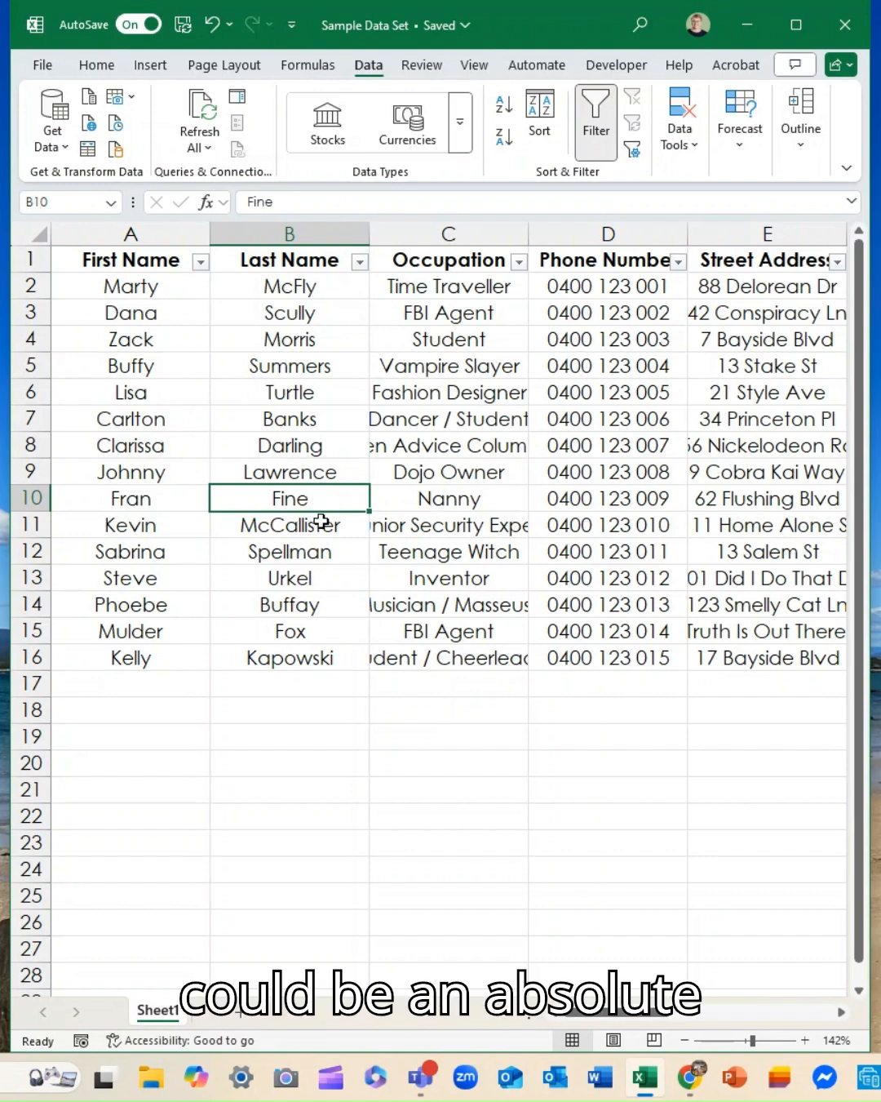